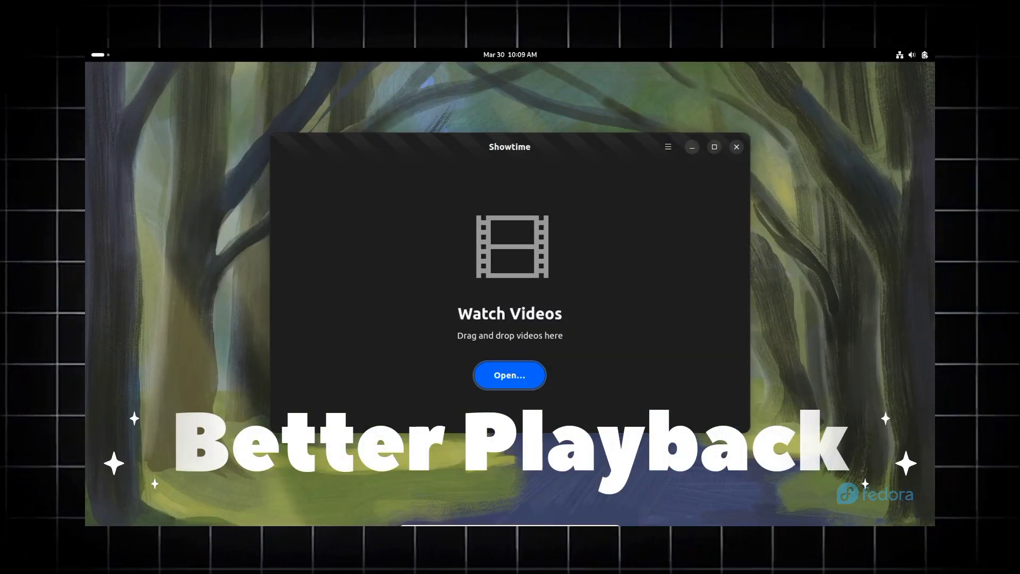
Step: Open Power settings from the battery indicator menu, showing 96% charge and Balanced mode
{"action": "left_click", "coordinate": [509, 375]}
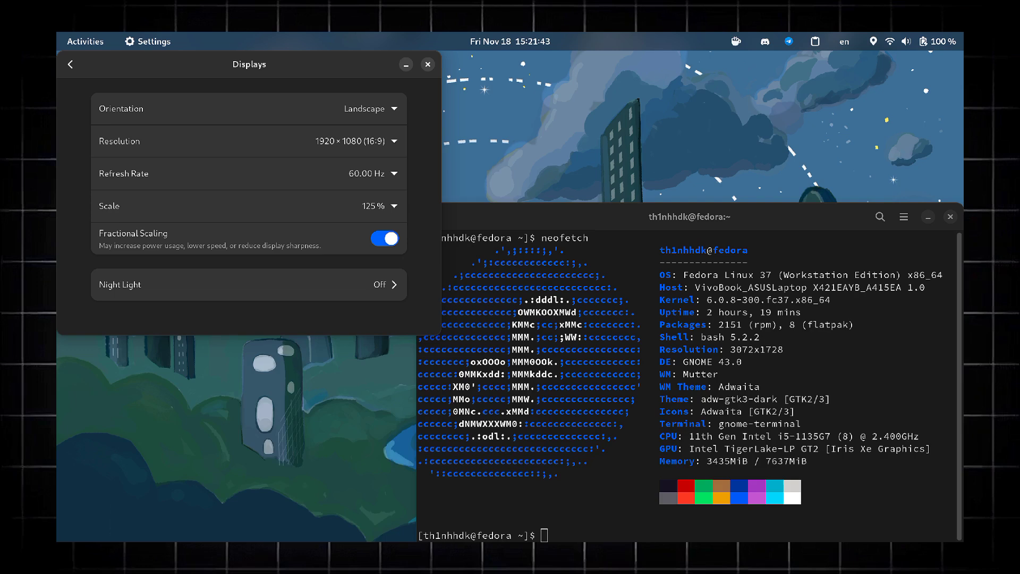
{"action": "left_click", "coordinate": [85, 41]}
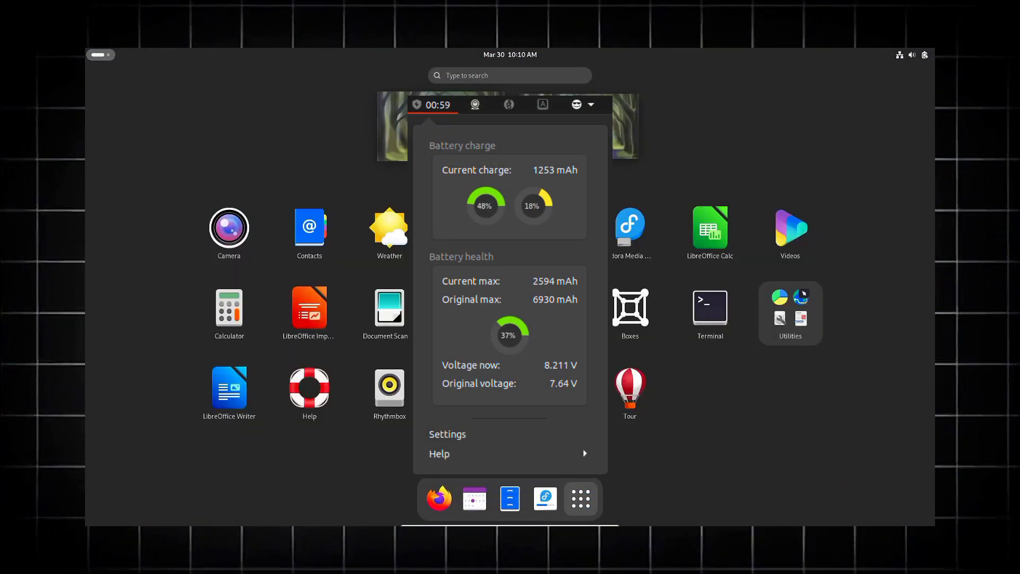
{"action": "left_click", "coordinate": [447, 434]}
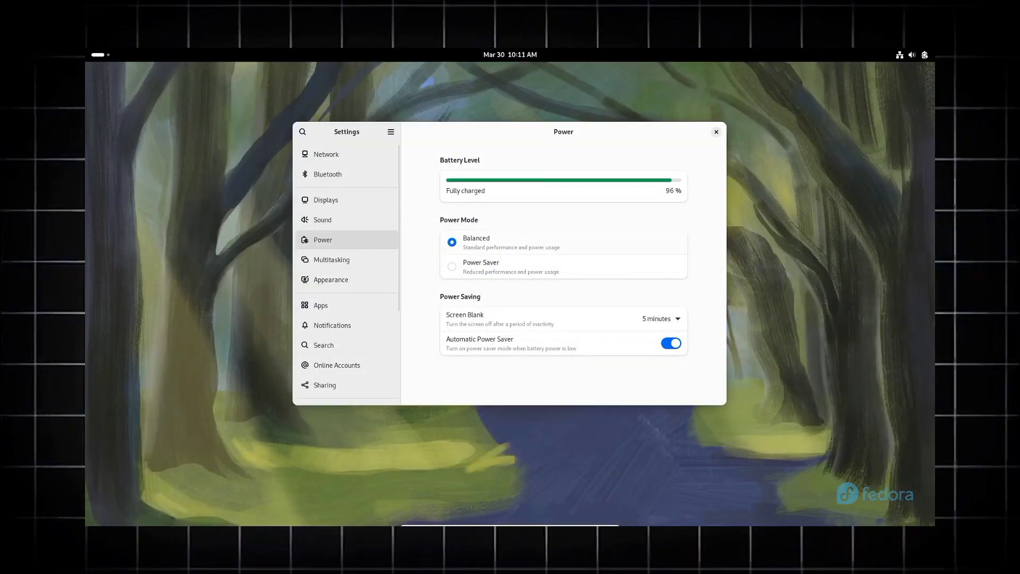
Step: Close the Settings window to reveal the Fedora forest wallpaper
{"action": "left_click", "coordinate": [923, 54]}
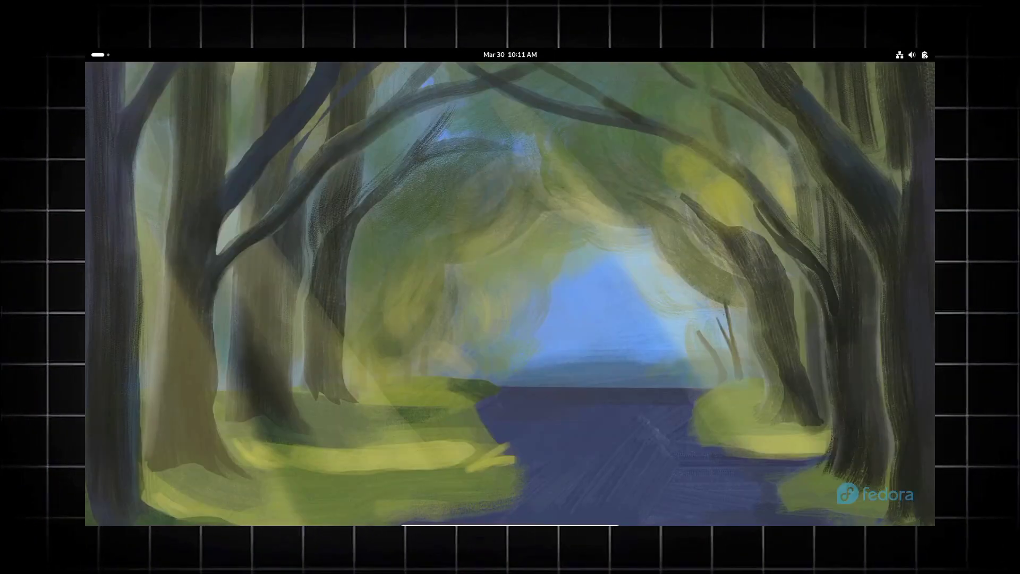
{"action": "left_click", "coordinate": [579, 498]}
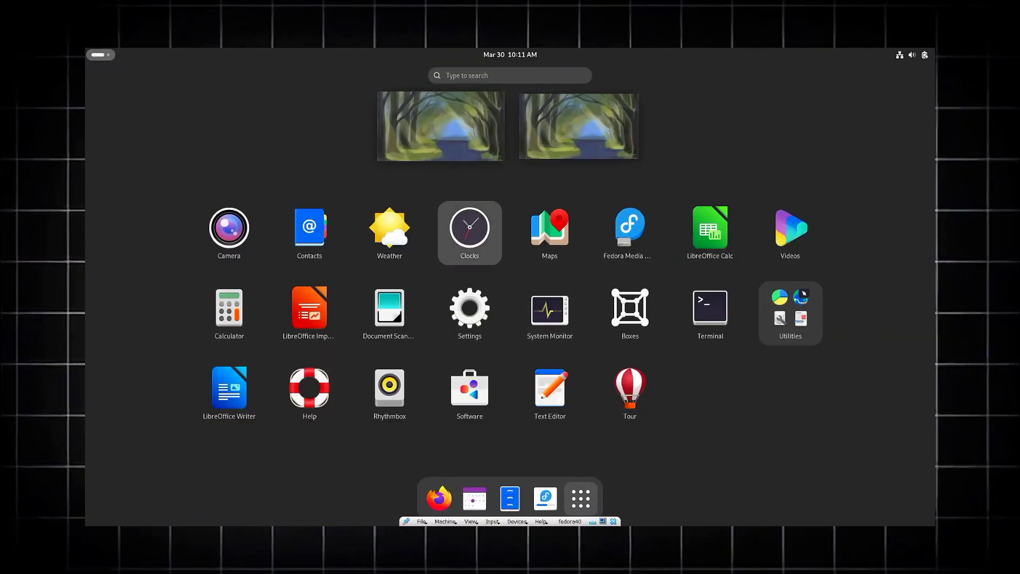
{"action": "left_click", "coordinate": [469, 228]}
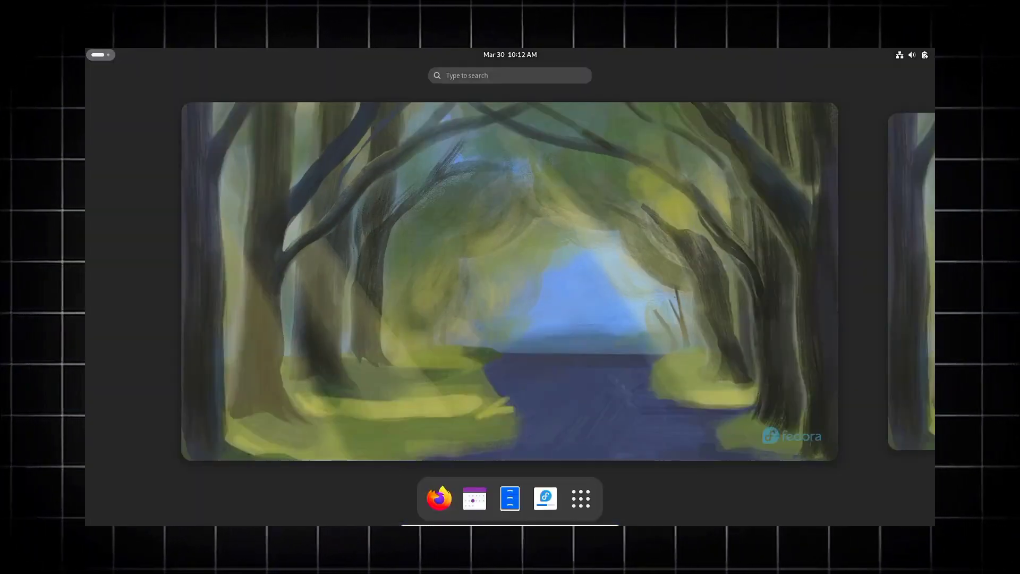
{"action": "mouse_move", "coordinate": [579, 499]}
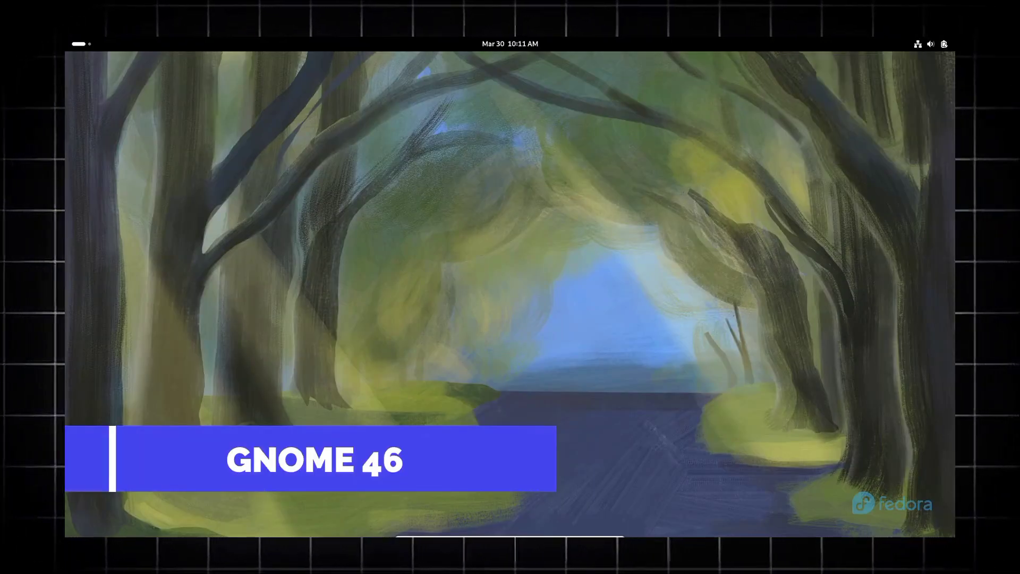
Step: Launch Clocks from the app grid, then return to the app grid overview
{"action": "left_click", "coordinate": [583, 507]}
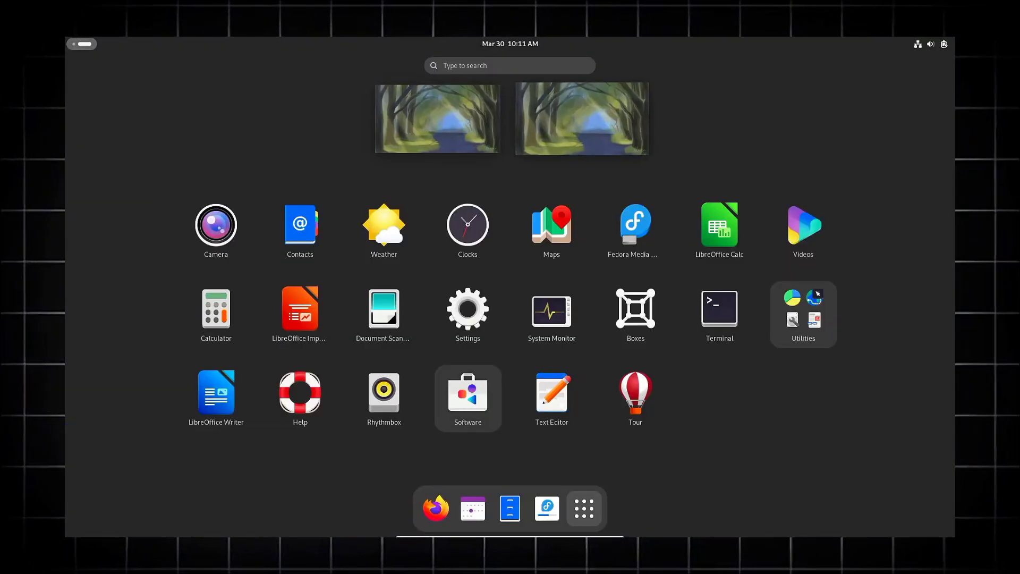
{"action": "left_click", "coordinate": [467, 397]}
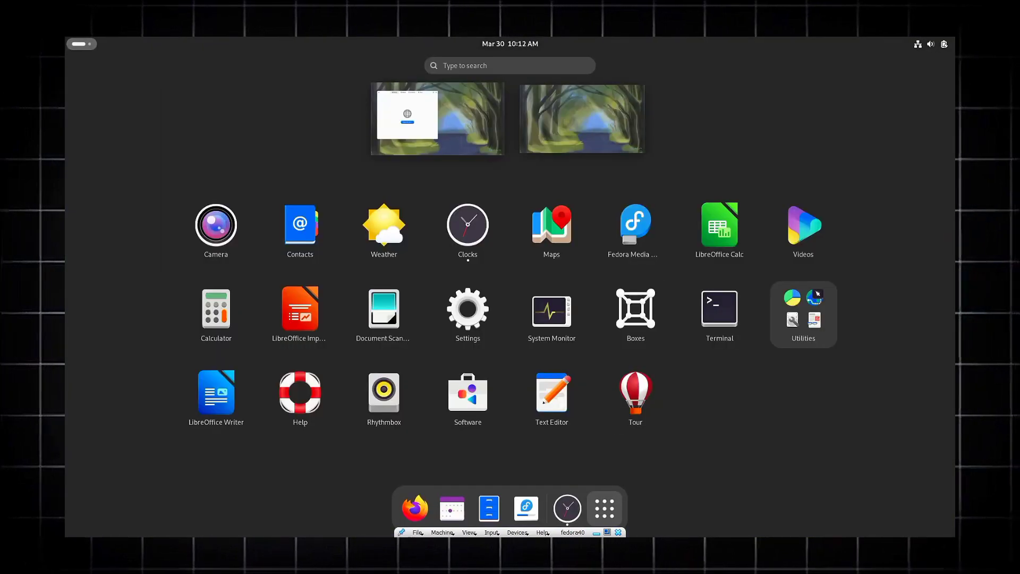
{"action": "mouse_move", "coordinate": [550, 229]}
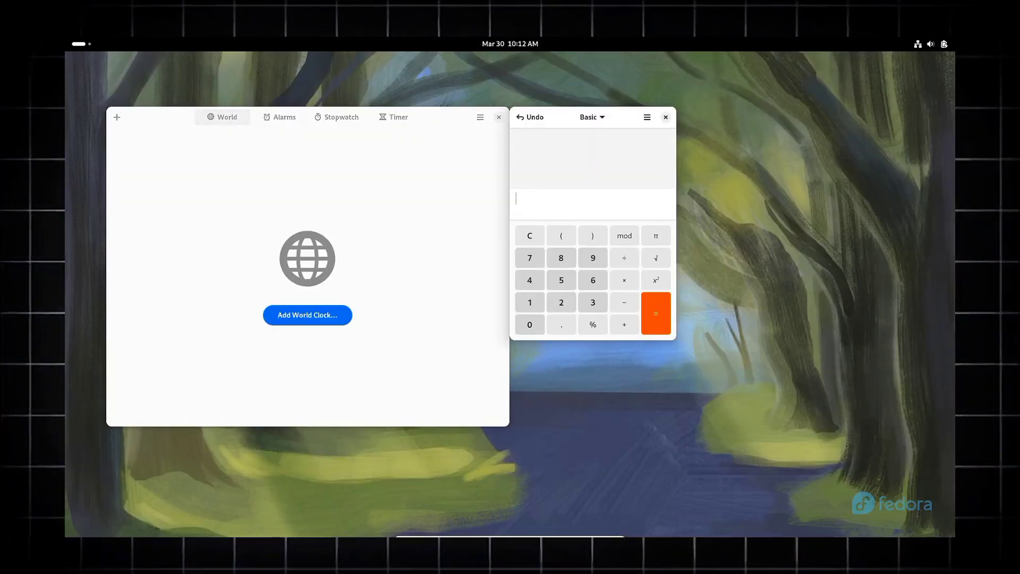
{"action": "left_click", "coordinate": [621, 508]}
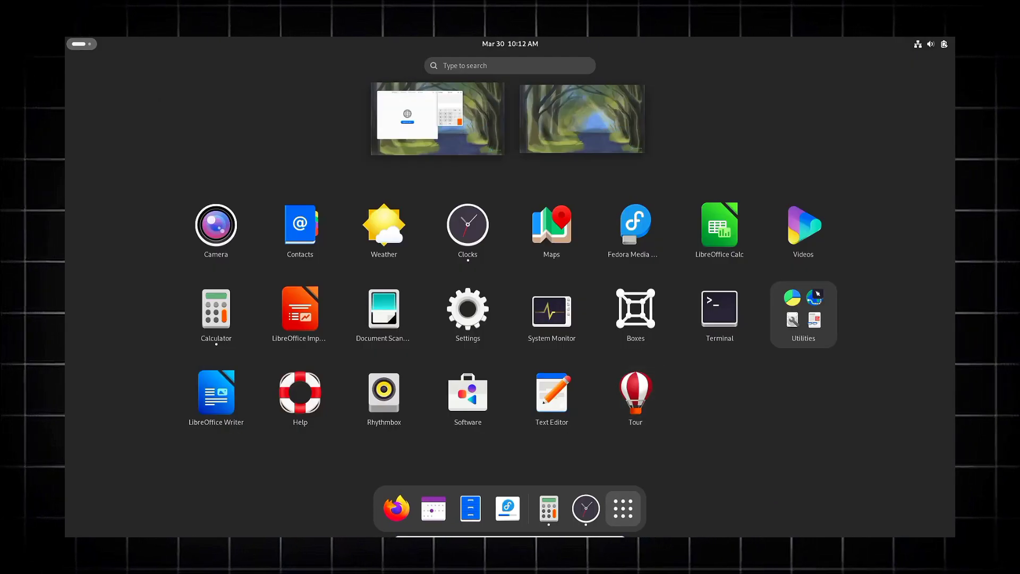